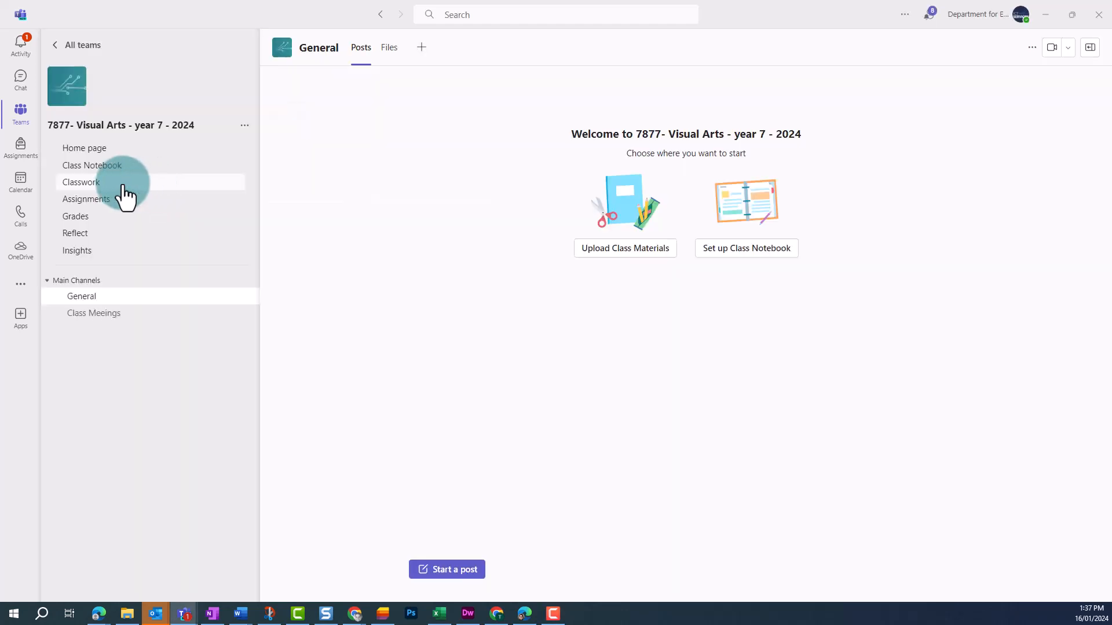
# Open the Visual Arts year 7 Classwork page and show the New module and Reuse options
pyautogui.click(81, 182)
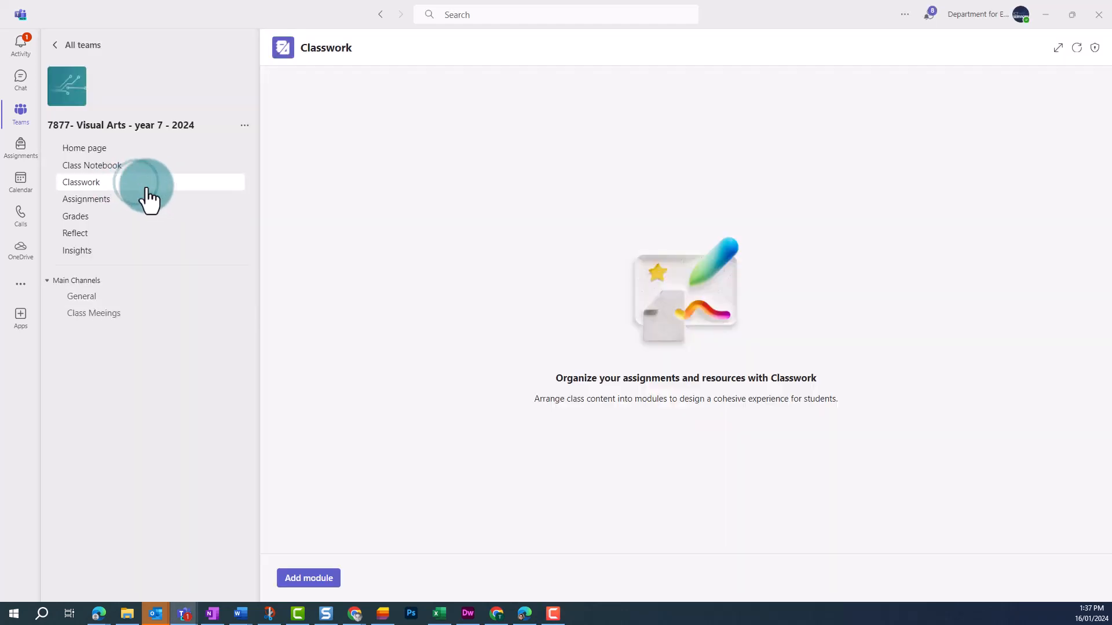
pyautogui.moveTo(684, 398)
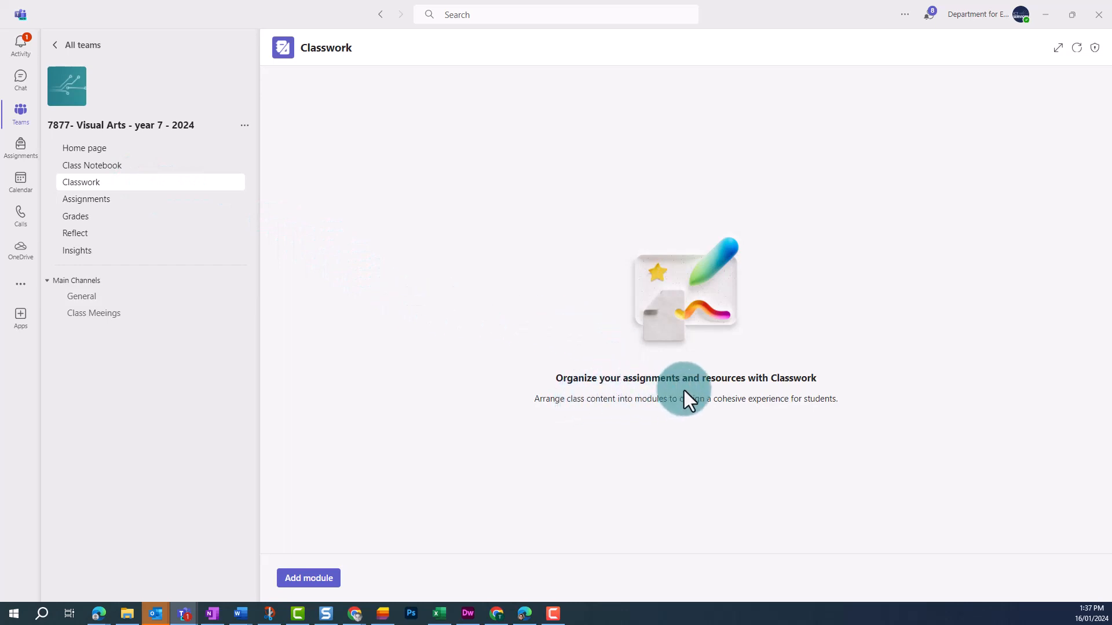
pyautogui.moveTo(716, 400)
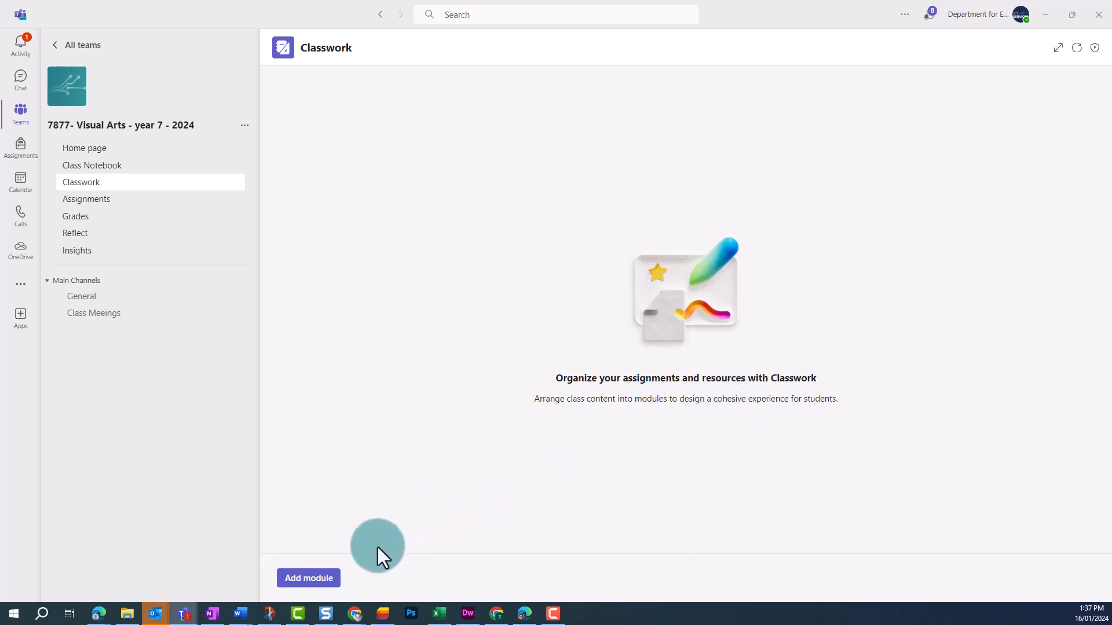
pyautogui.click(307, 577)
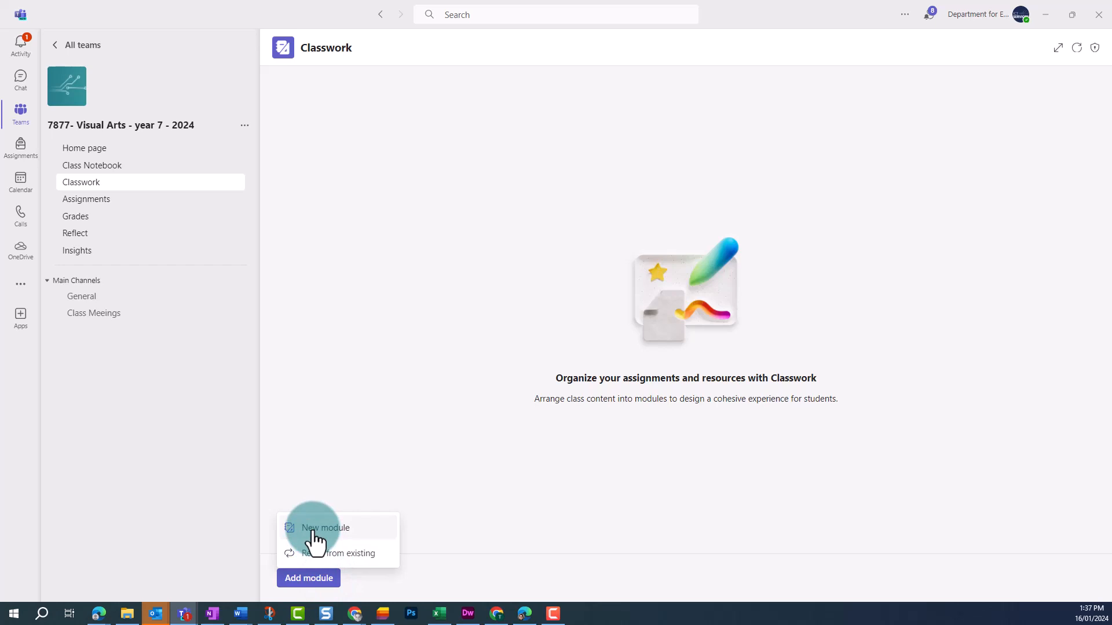
# Create and save a new module titled 'Unit 1 - sequence 1 - 2D and 3D shapes and form'
pyautogui.click(326, 528)
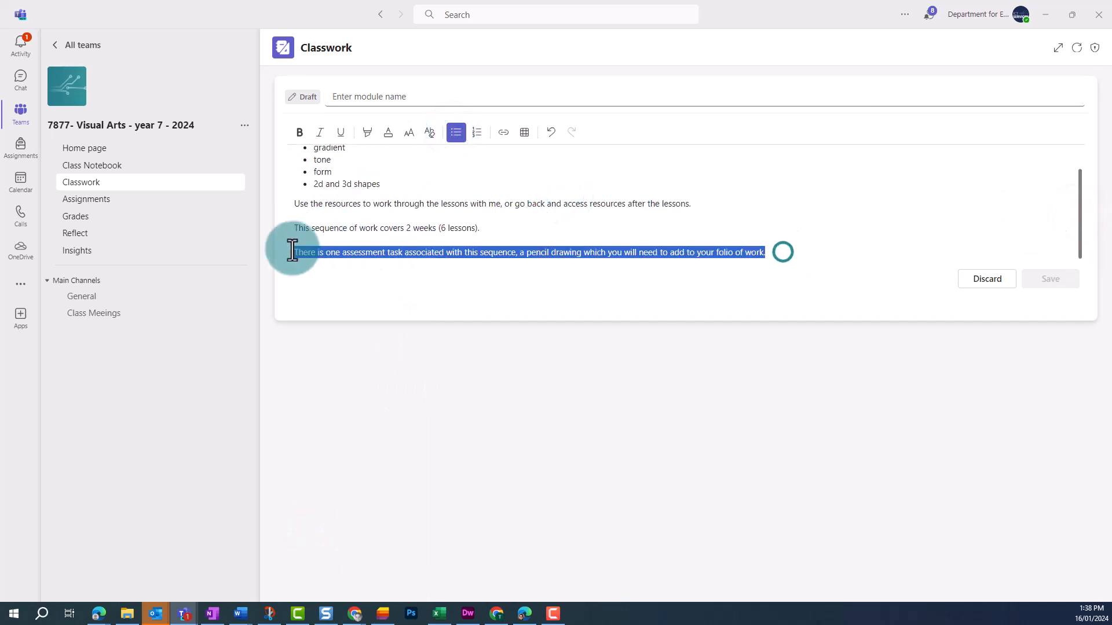
pyautogui.click(300, 133)
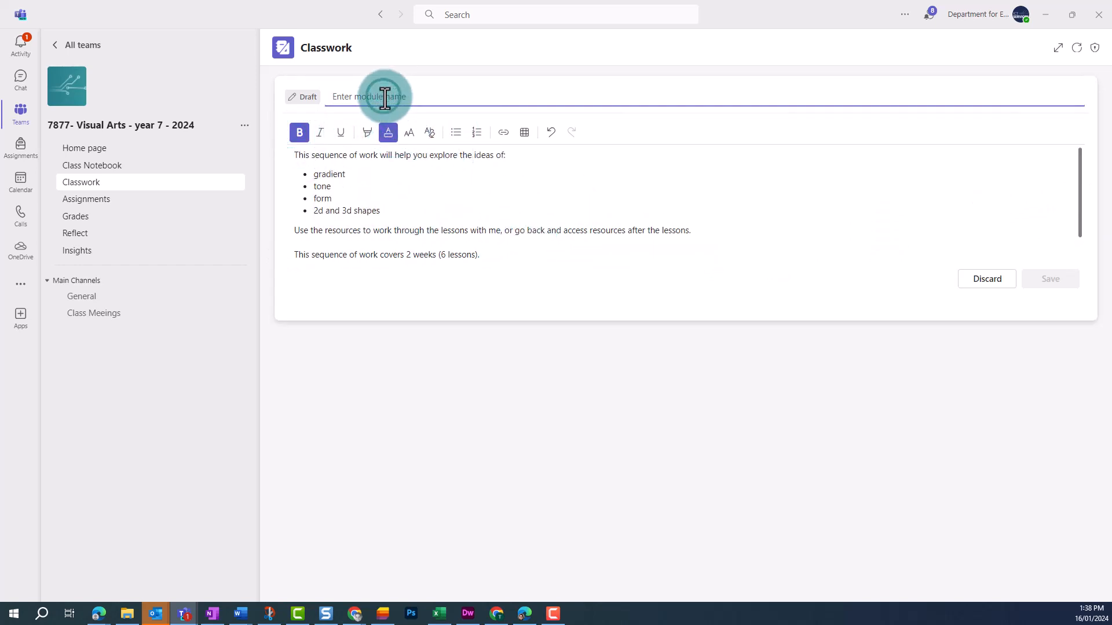
pyautogui.write('Unit 1 - sequence 1 - 2')
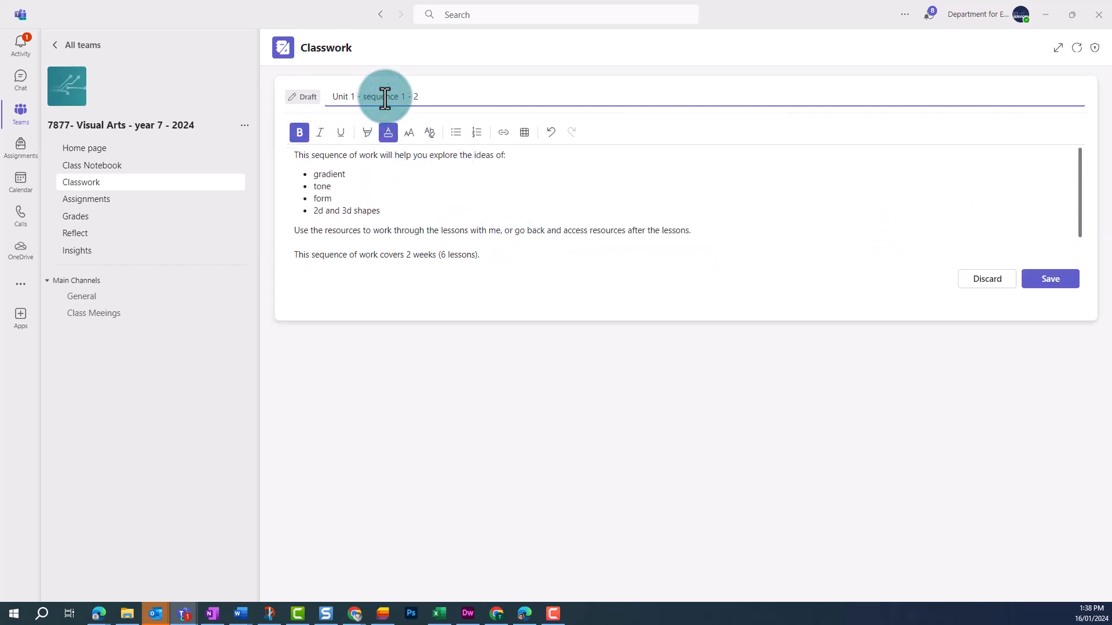
pyautogui.write('D and 3D shapes and form')
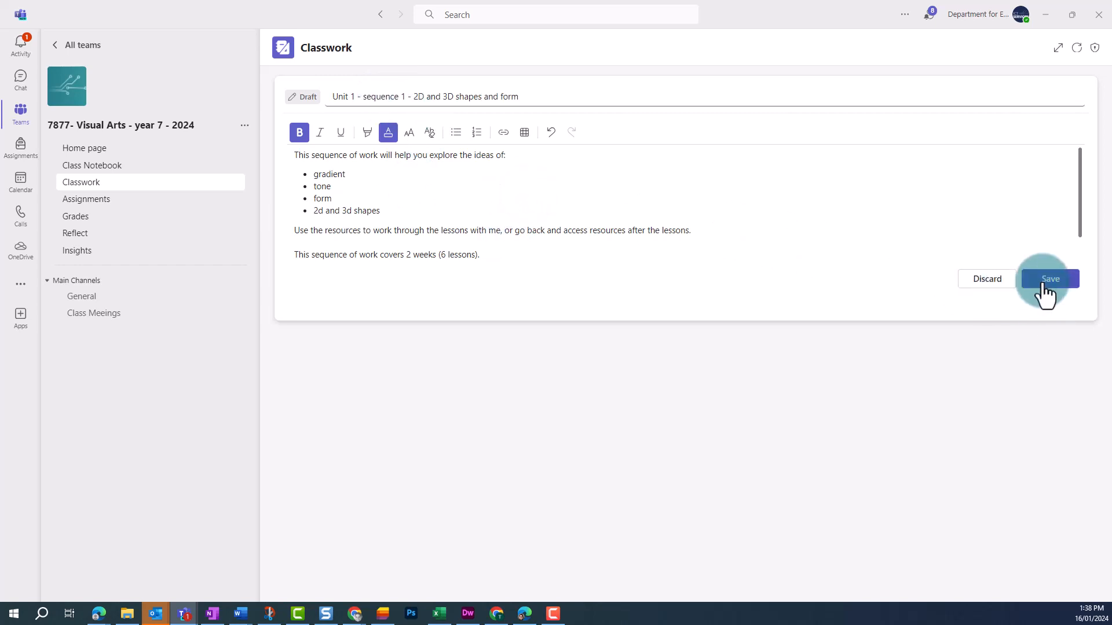
pyautogui.click(1048, 278)
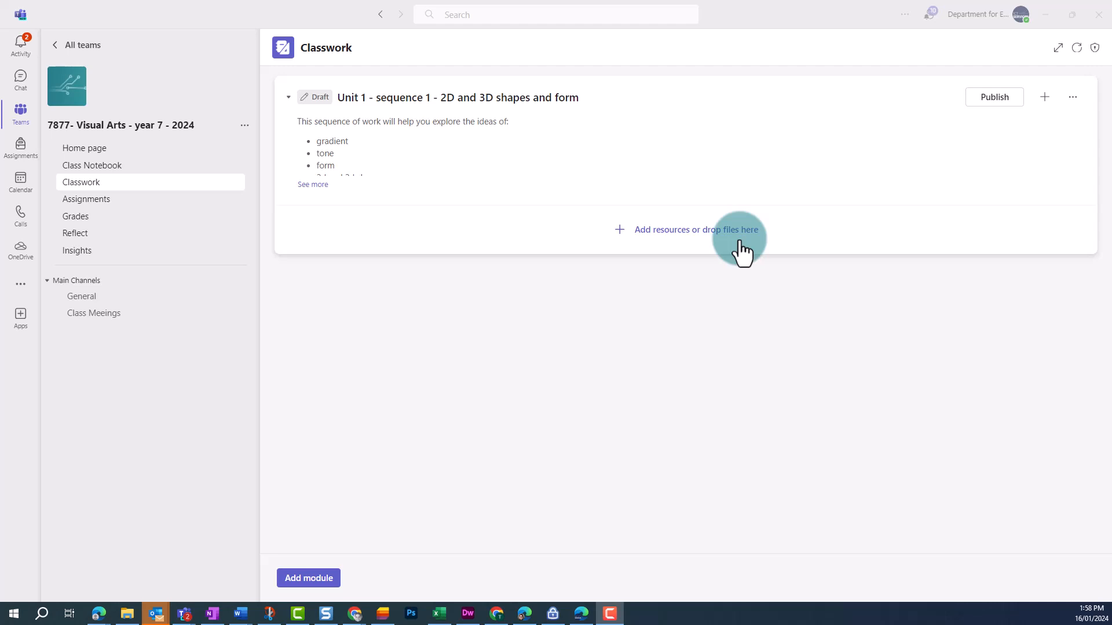
# Attach the Unit 1 presentation, Greyscale and Elements of Visual Arts Posters files from the Visual Arts team
pyautogui.click(696, 229)
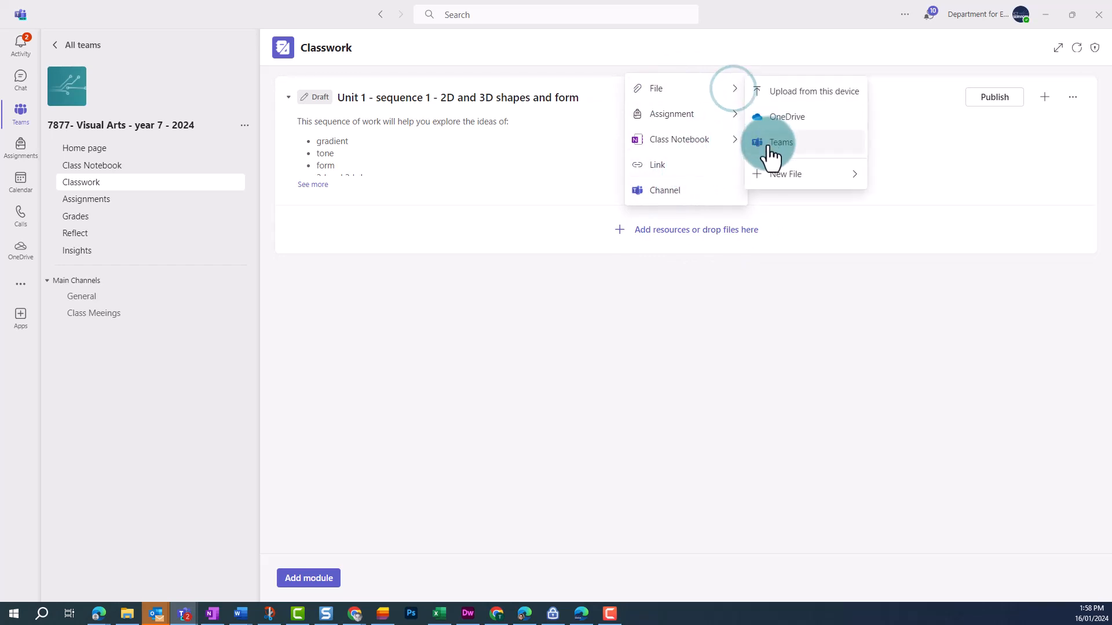
pyautogui.click(779, 142)
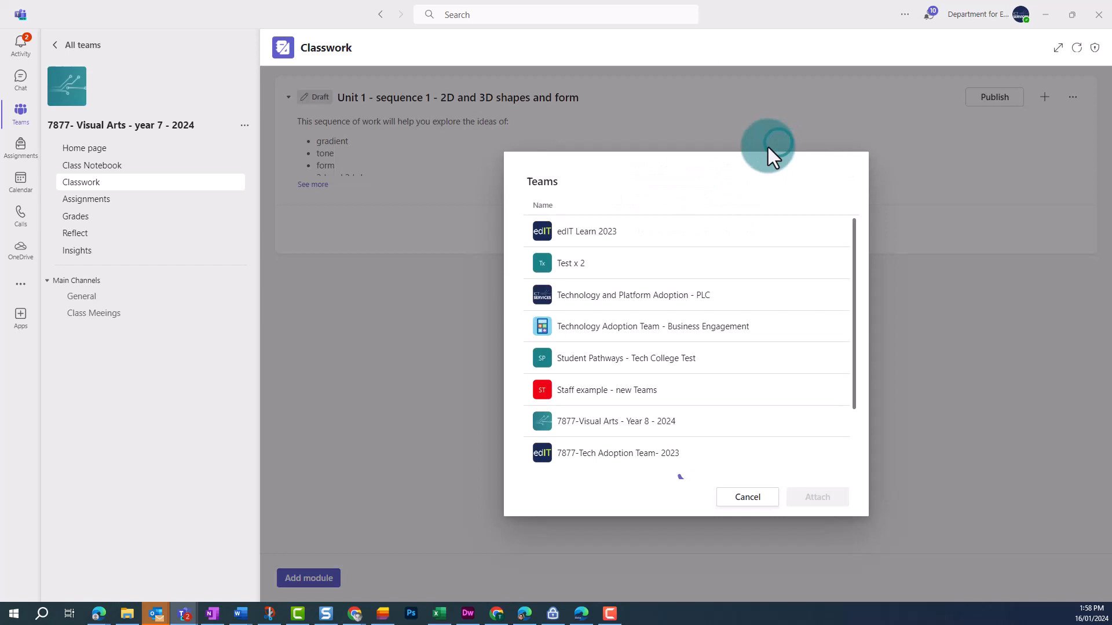
pyautogui.scroll(-3)
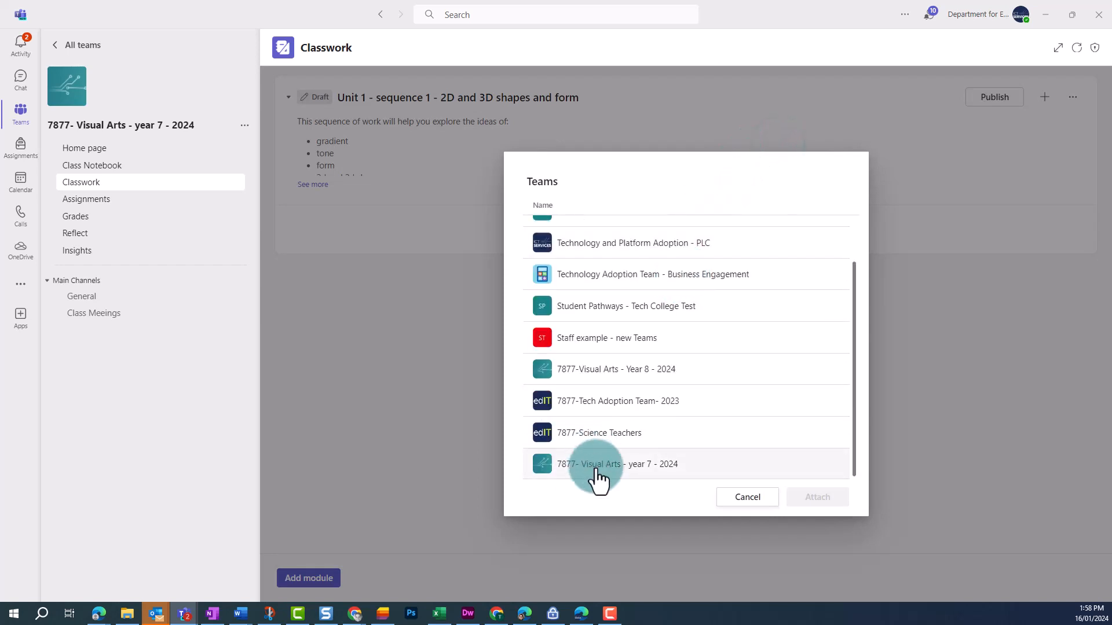
pyautogui.click(617, 464)
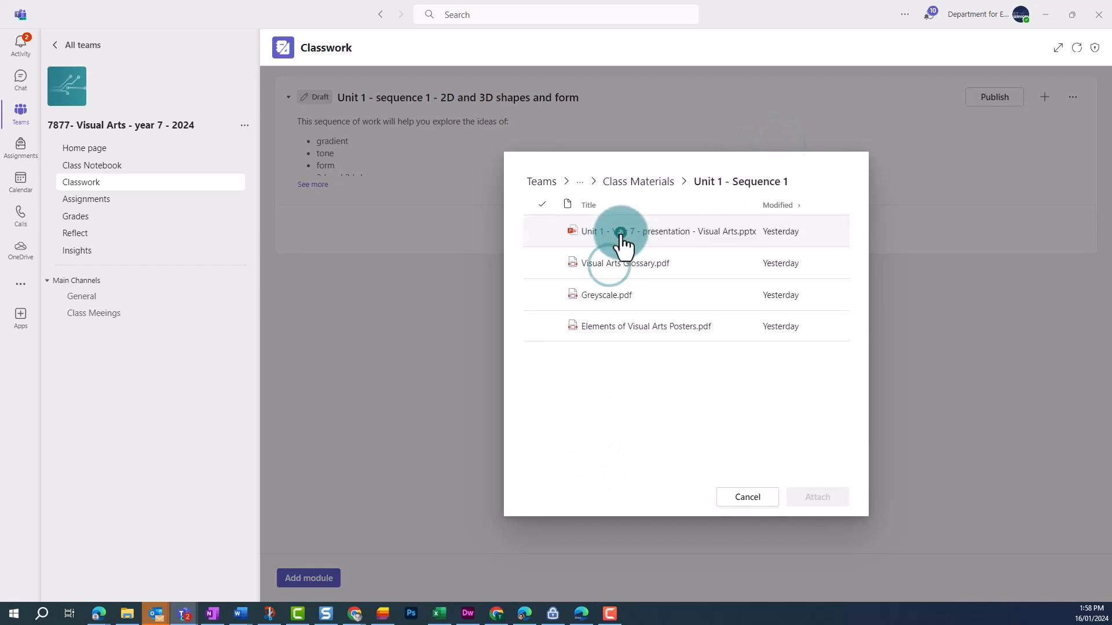
pyautogui.click(685, 231)
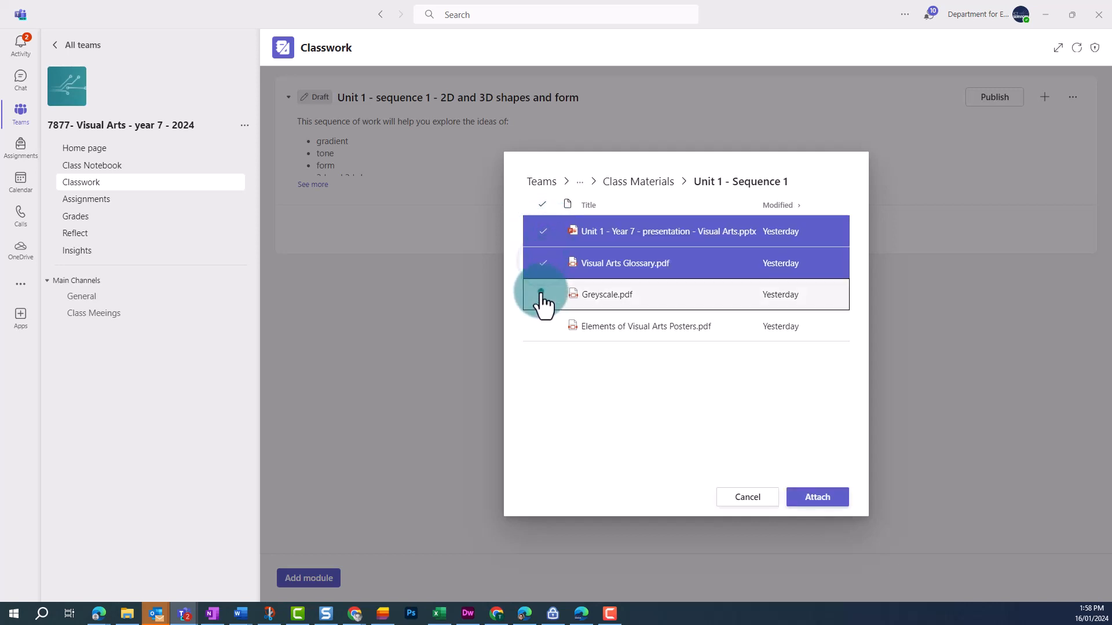
pyautogui.click(543, 294)
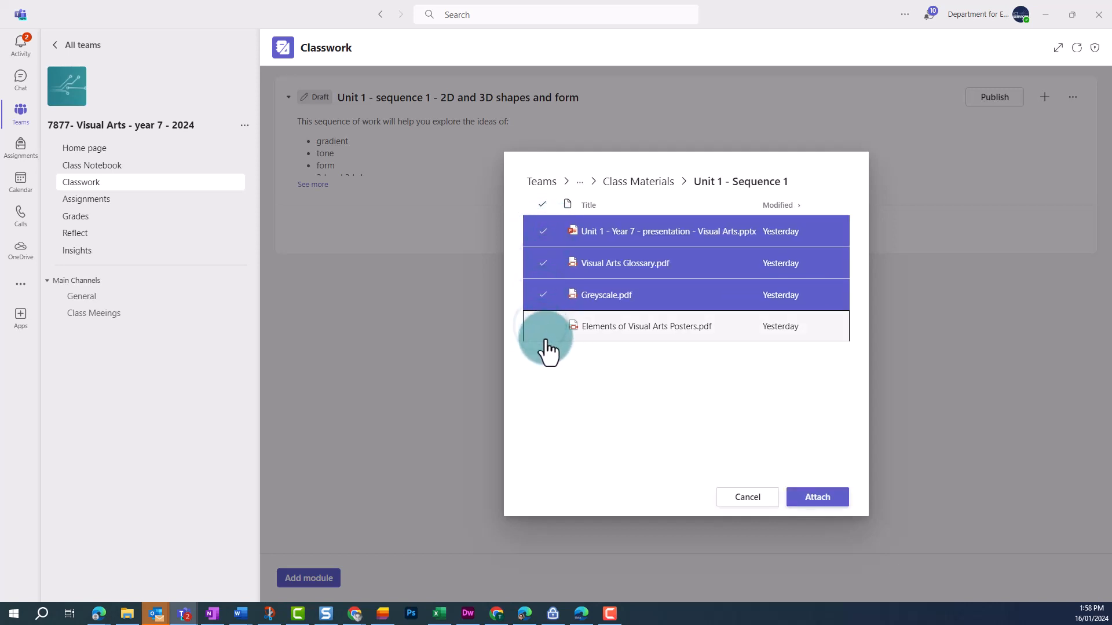
pyautogui.click(816, 497)
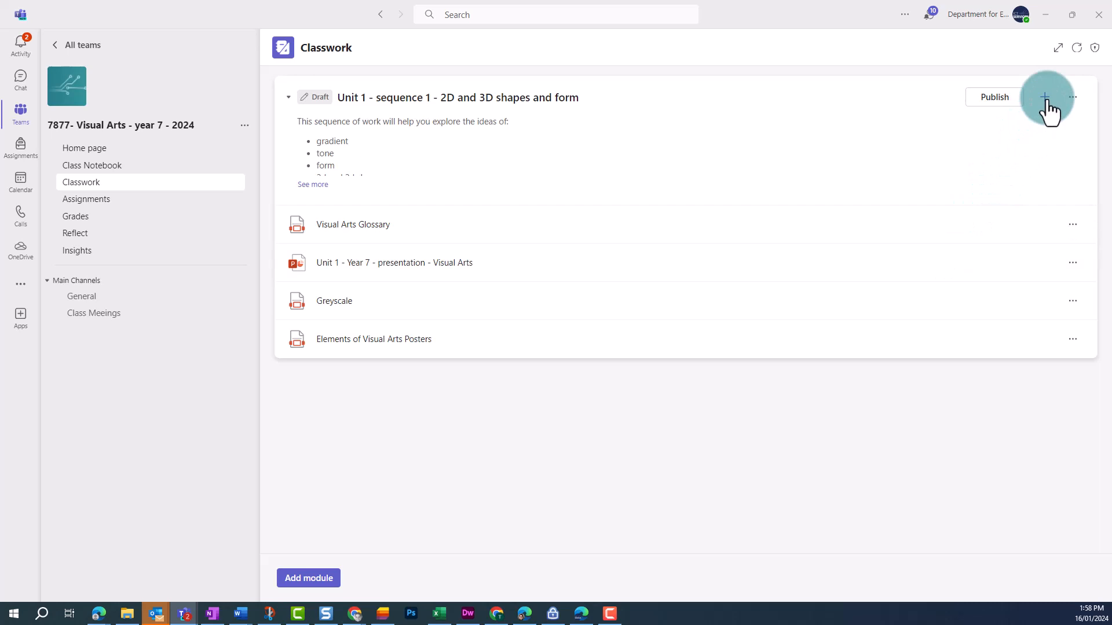
pyautogui.moveTo(1031, 113)
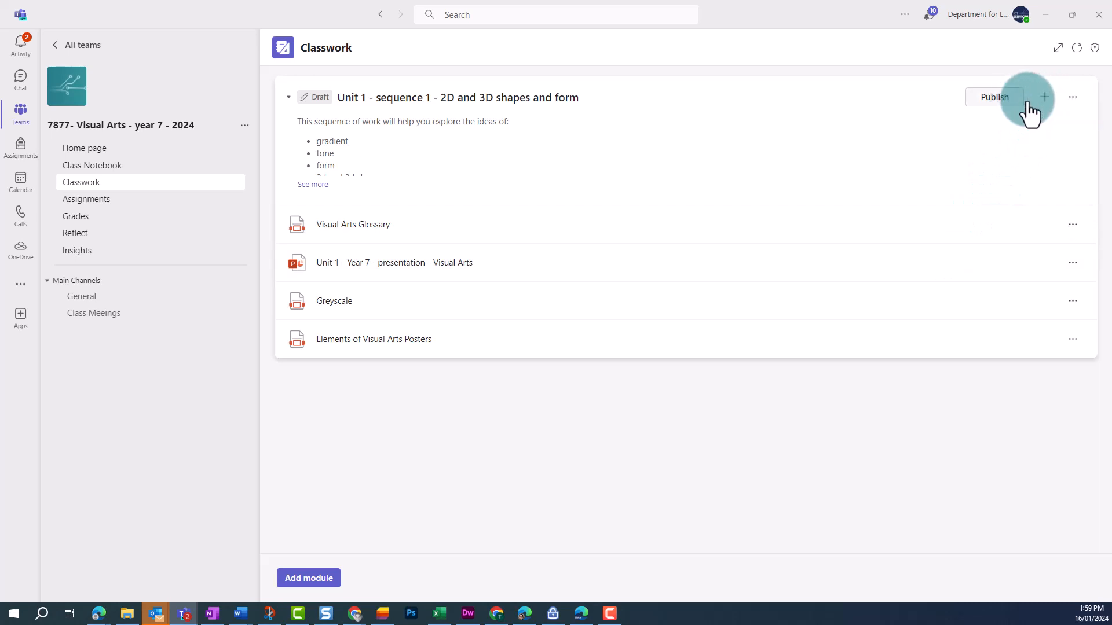
pyautogui.moveTo(1045, 97)
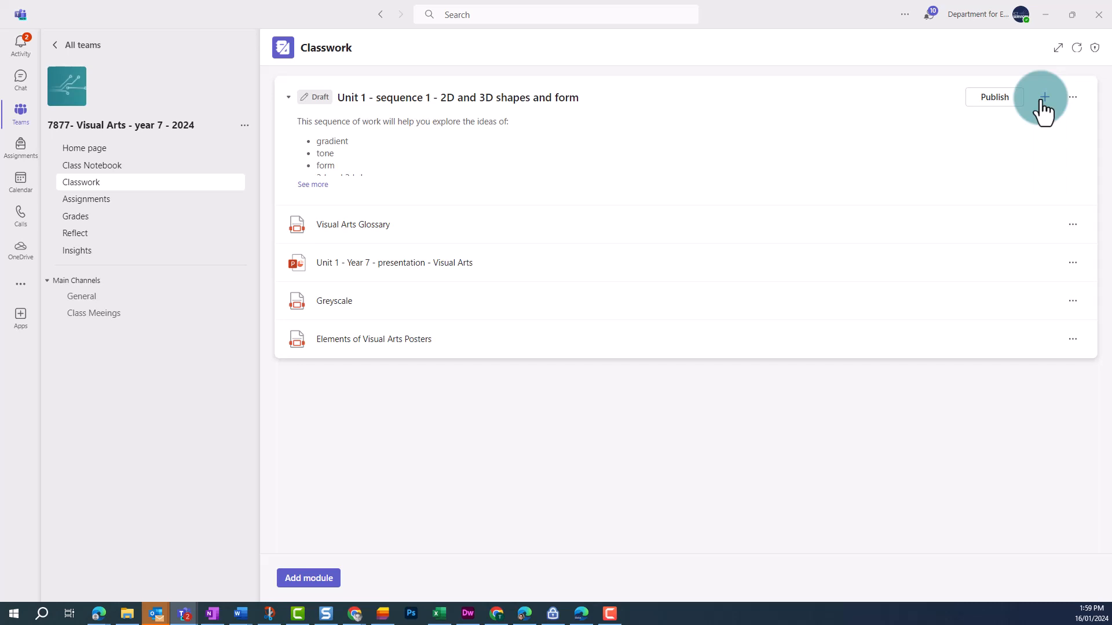
# Add the class's existing 'Still life - Egg on a table' assignment, due Feb 19, to the module
pyautogui.click(1043, 97)
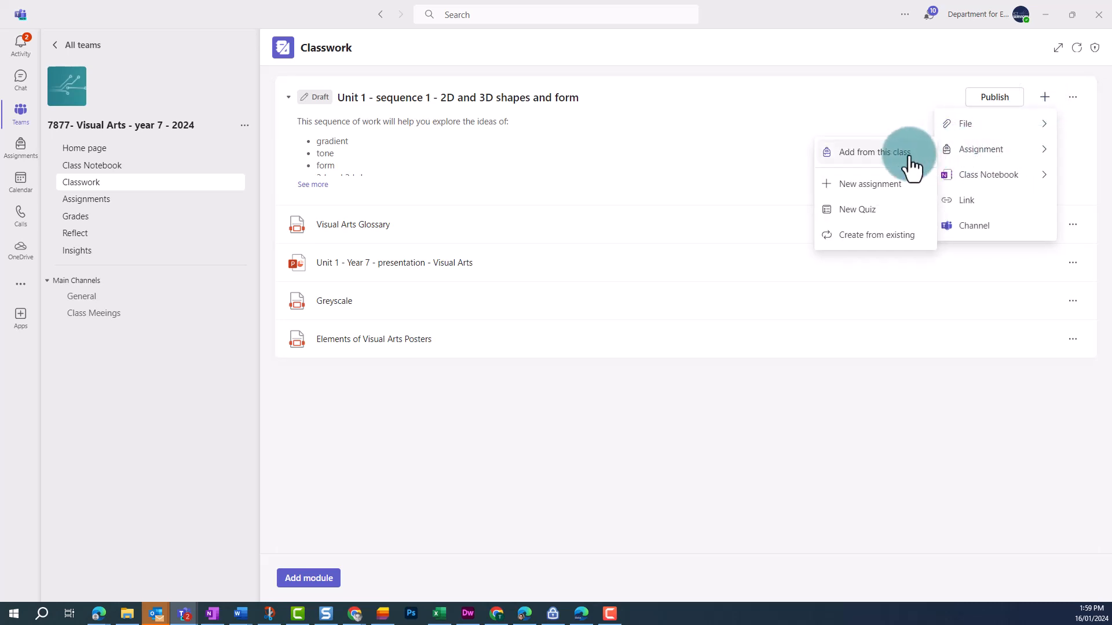
pyautogui.moveTo(857, 209)
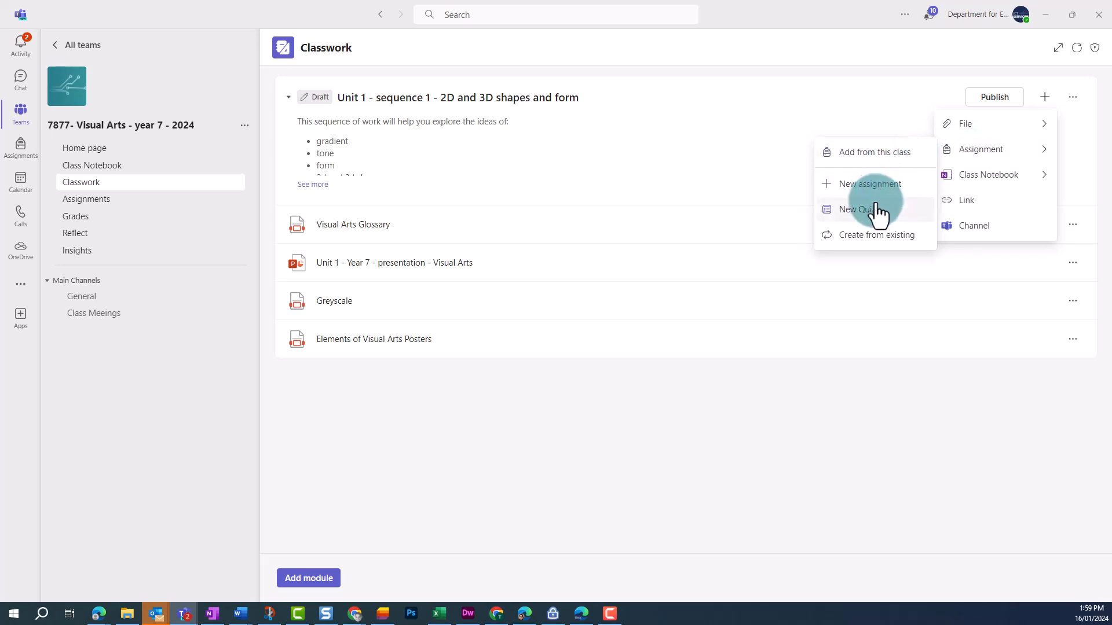
pyautogui.moveTo(869, 152)
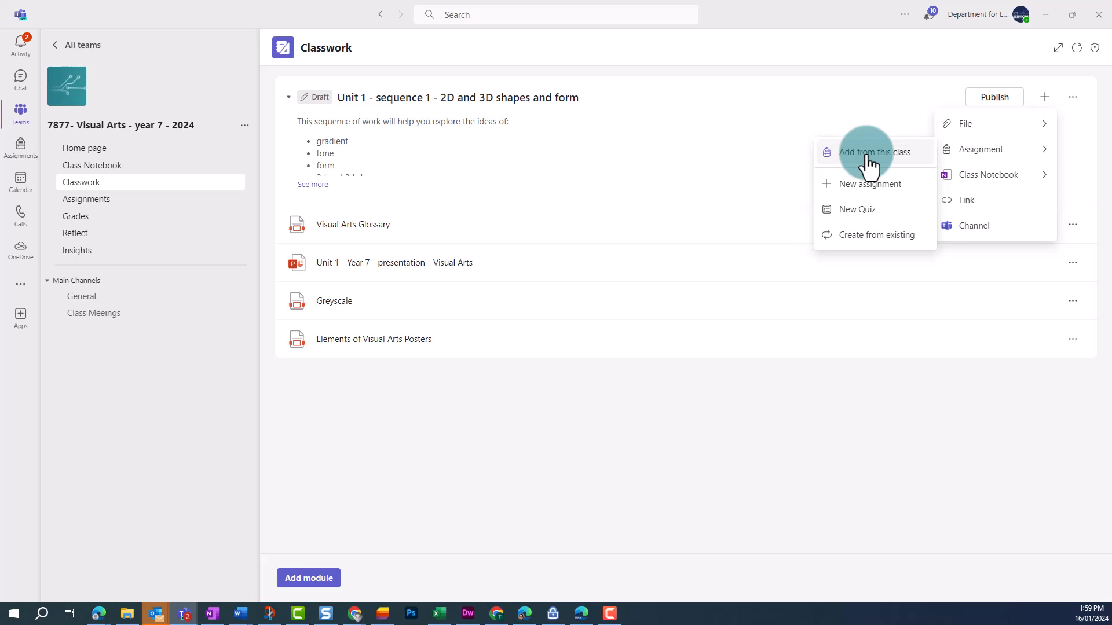
pyautogui.click(875, 152)
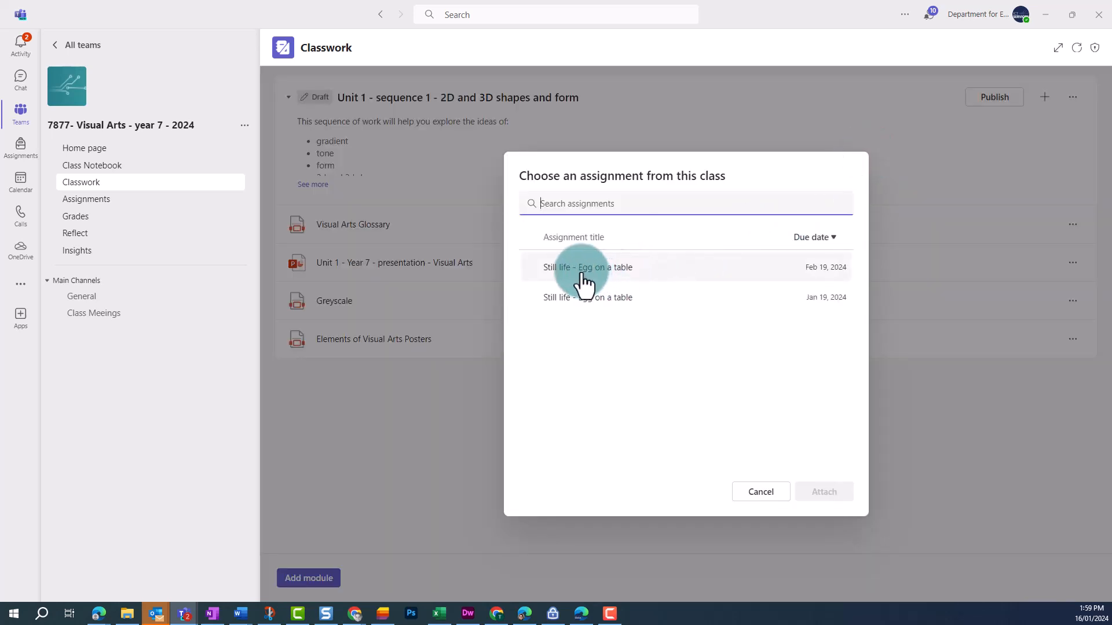
pyautogui.click(587, 267)
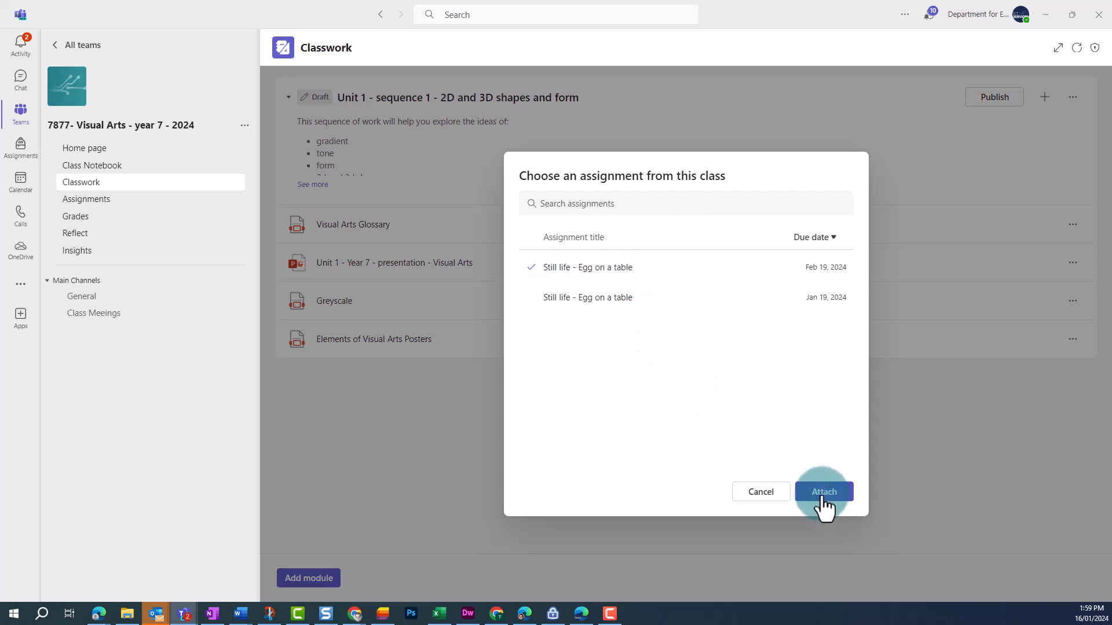
pyautogui.click(823, 491)
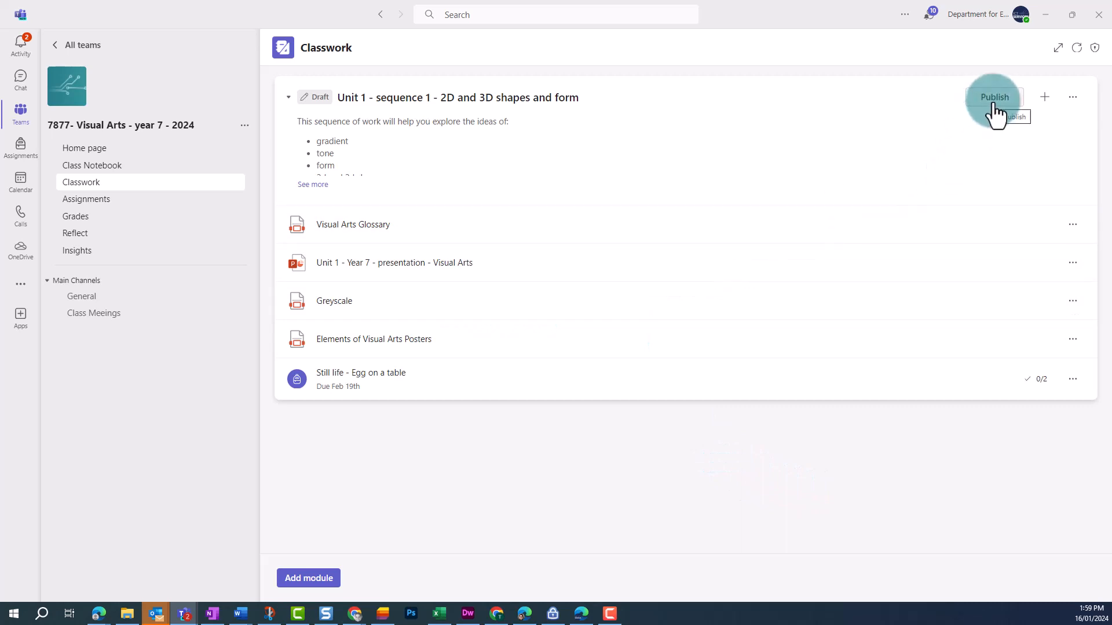
# Publish the Unit 1 - sequence 1 module and confirm
pyautogui.click(1072, 97)
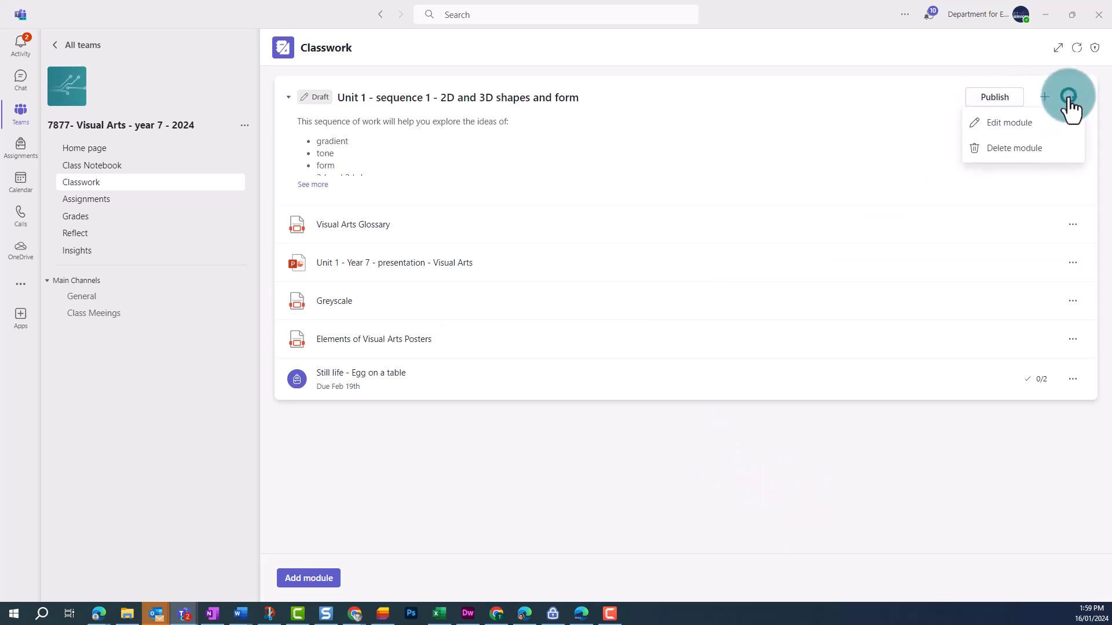
pyautogui.moveTo(916, 113)
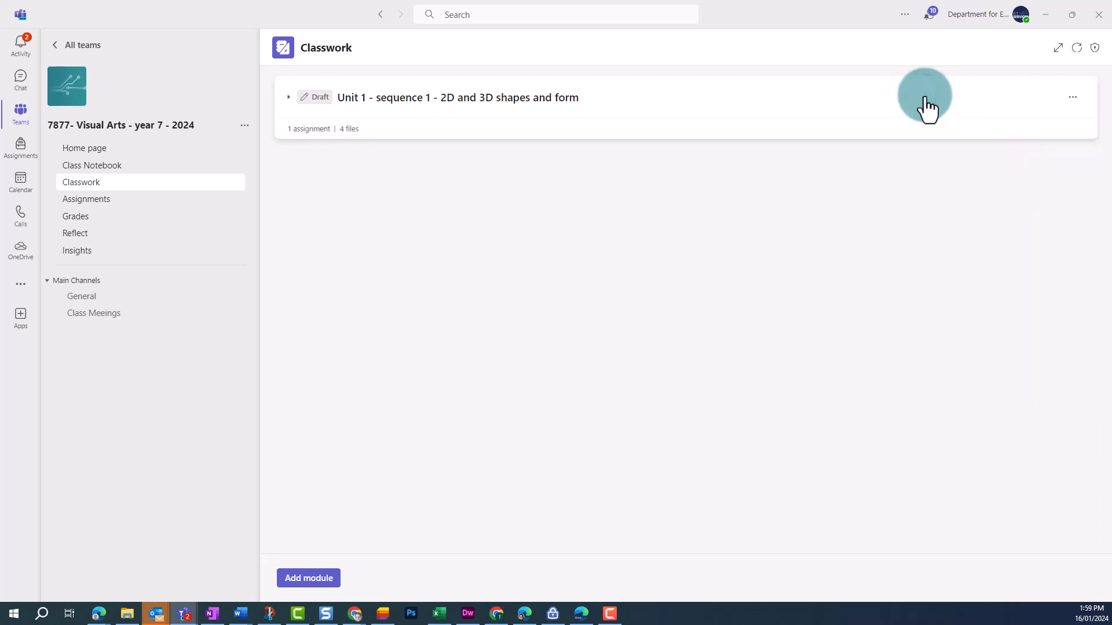
pyautogui.click(993, 97)
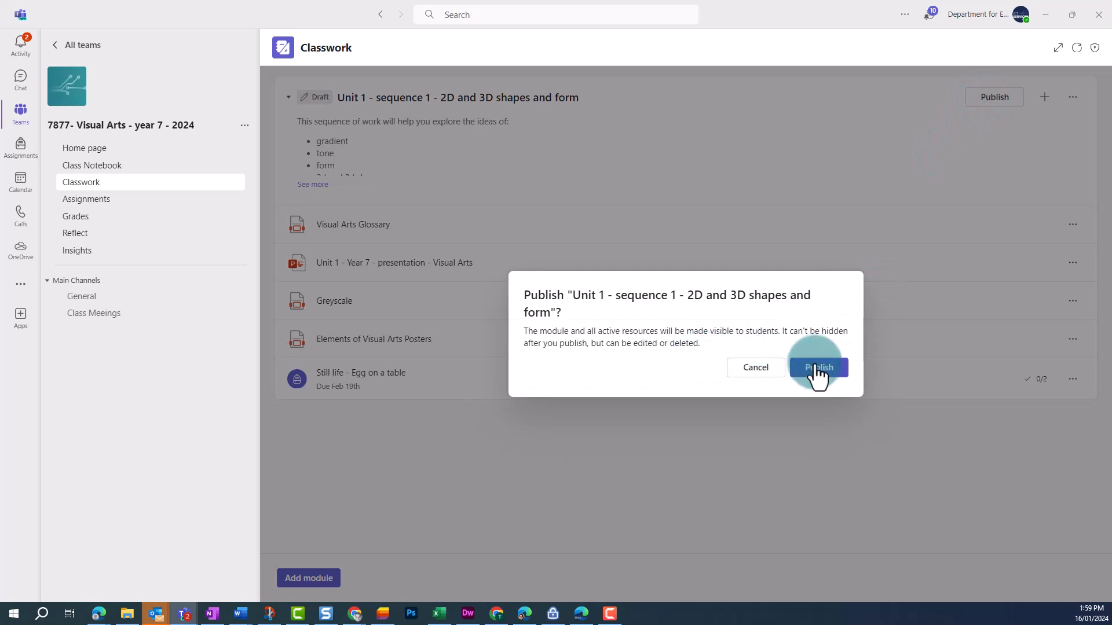
pyautogui.click(818, 367)
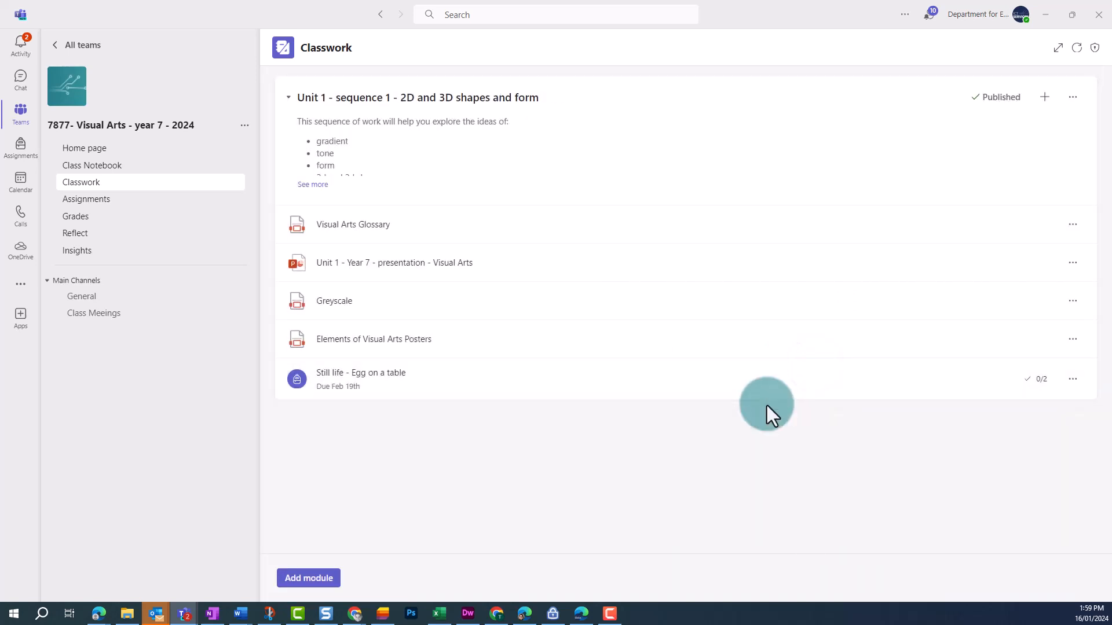
# Reload Classwork via the Home page and expand the published Unit 1 module
pyautogui.click(83, 147)
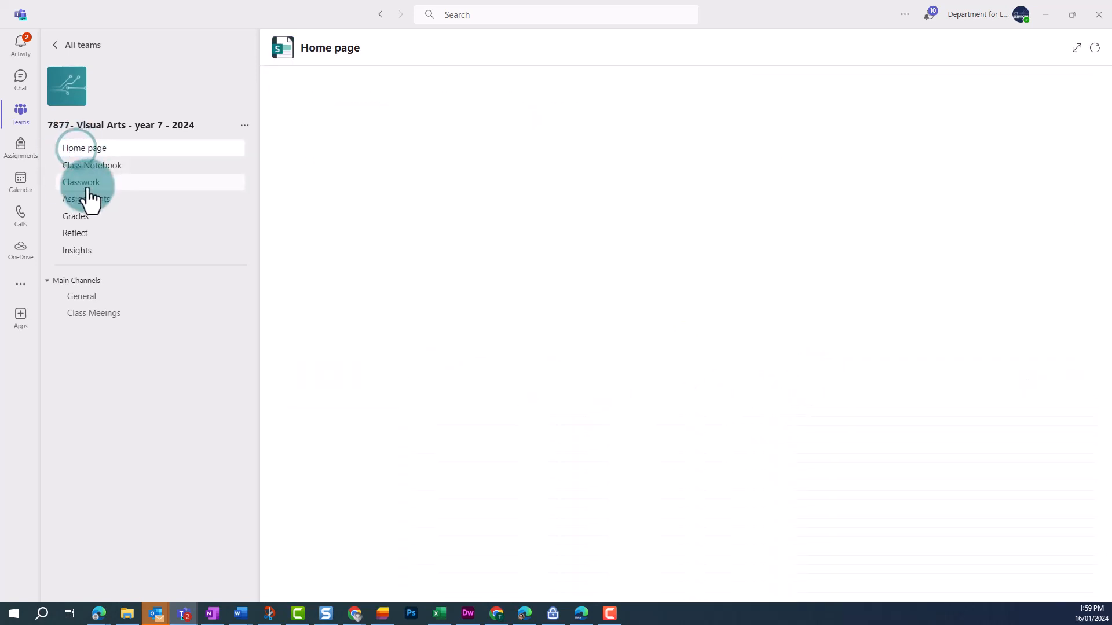
pyautogui.click(81, 182)
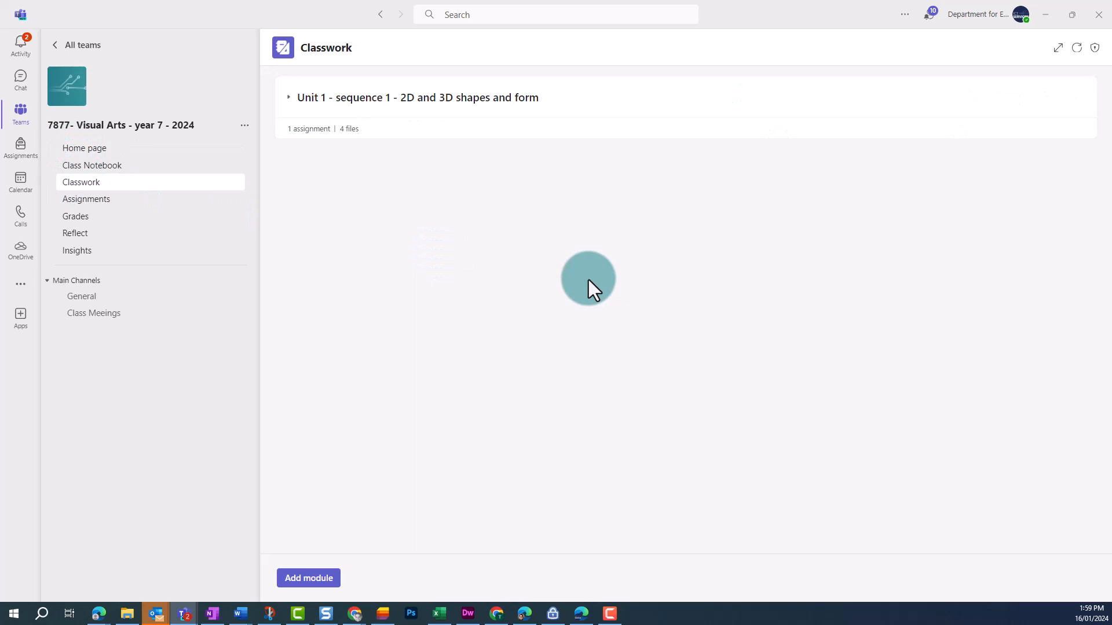
pyautogui.click(288, 97)
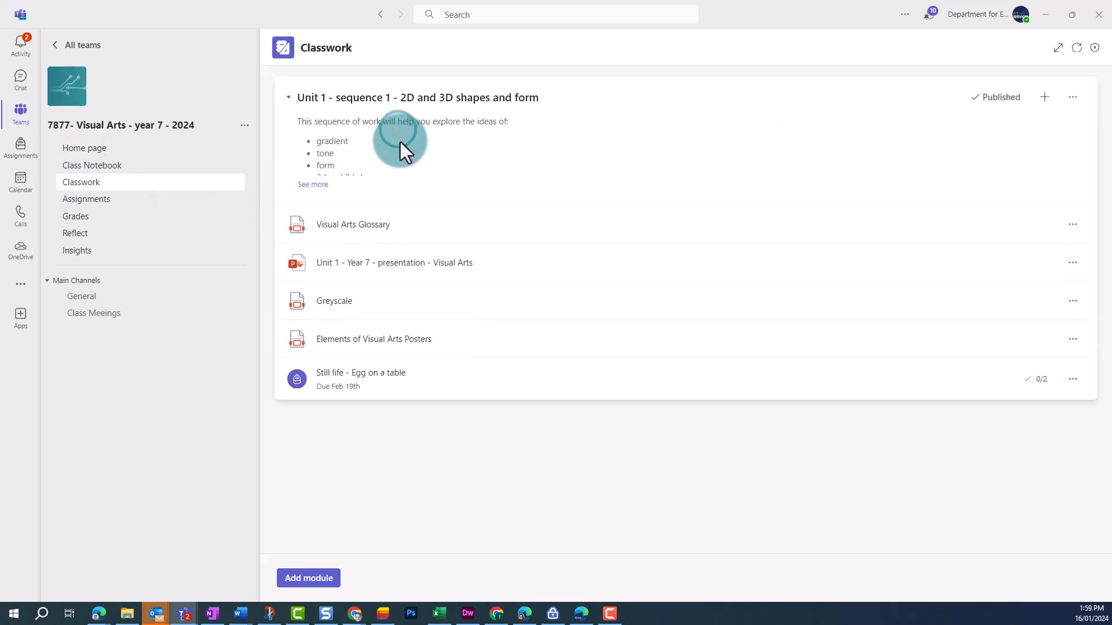
# Rename the posters file's display name to 'Elements of Visual Arts posters'
pyautogui.click(1073, 97)
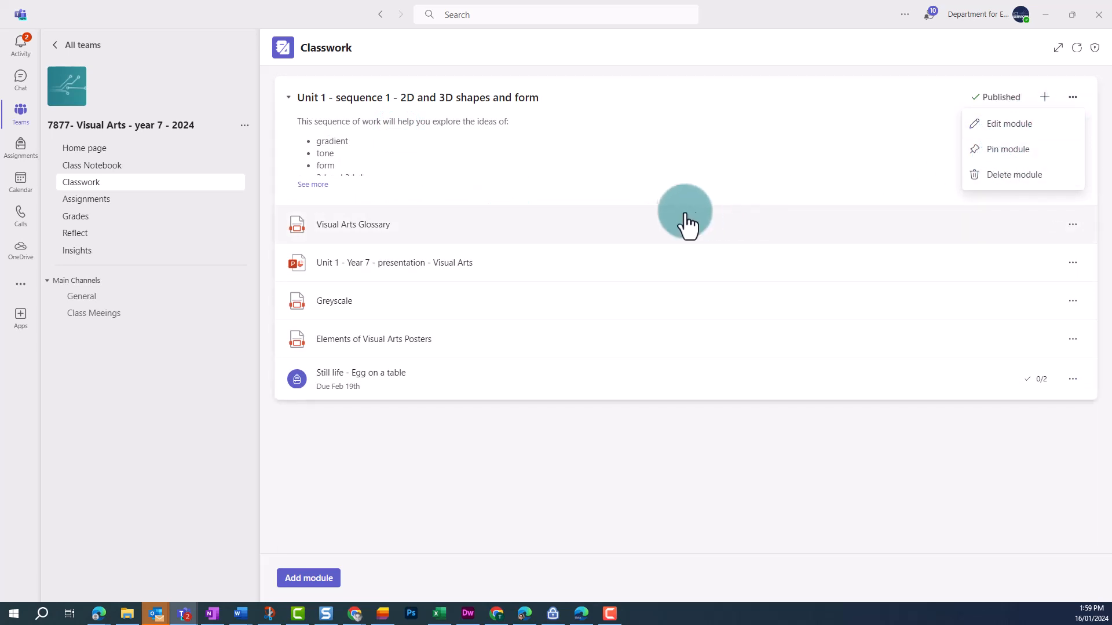
pyautogui.moveTo(333, 300)
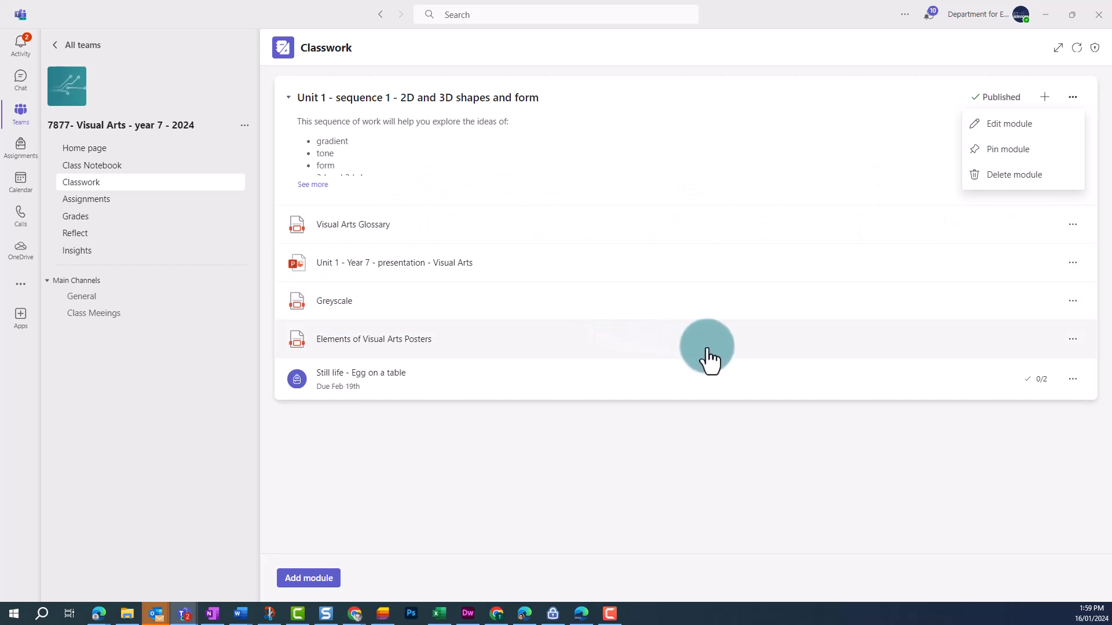
pyautogui.moveTo(1059, 347)
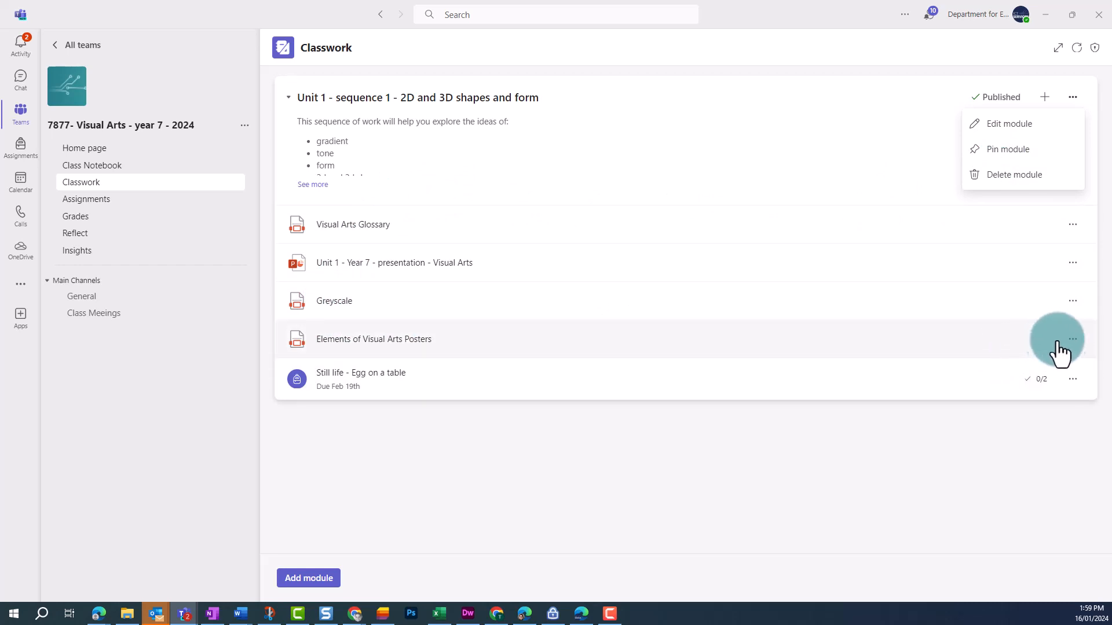
pyautogui.click(1072, 338)
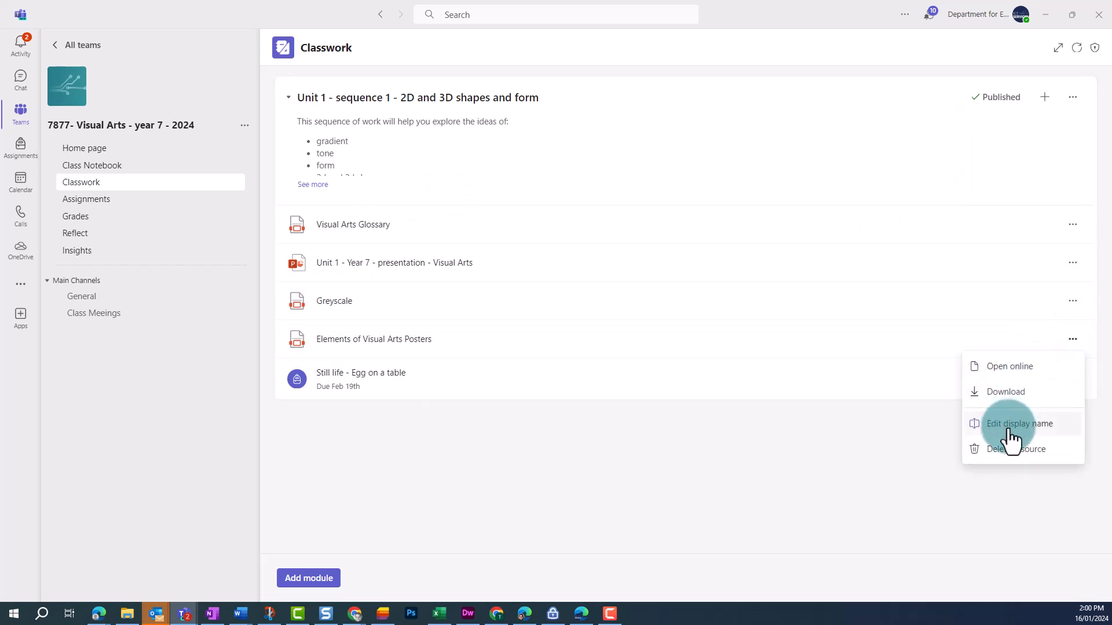
pyautogui.click(1020, 424)
pyautogui.write('Elements of Visual Arts posters')
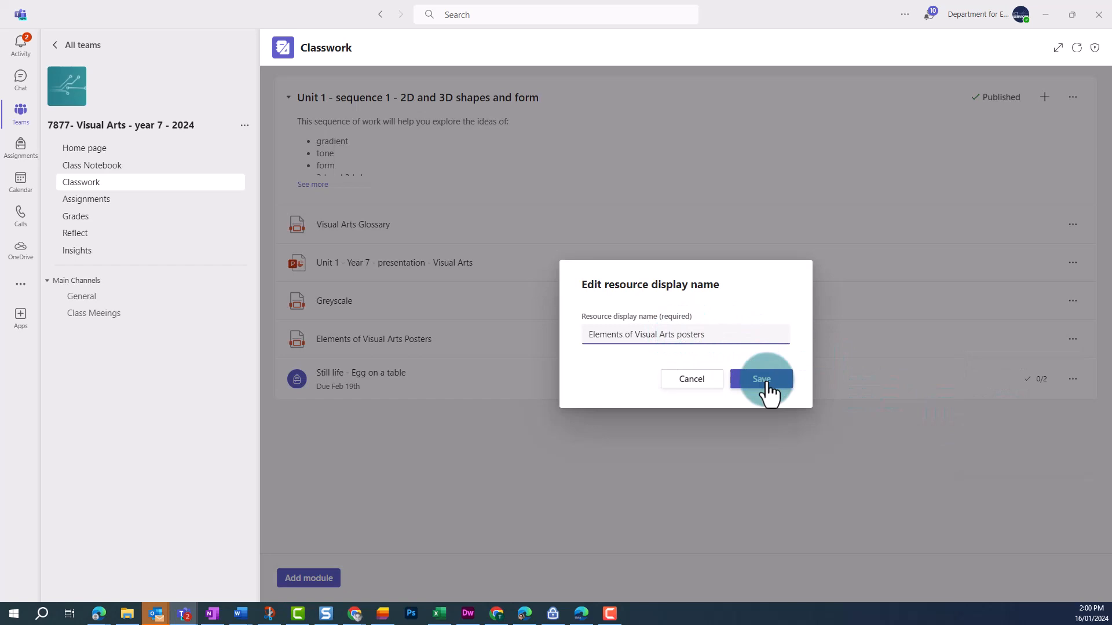
pyautogui.click(761, 378)
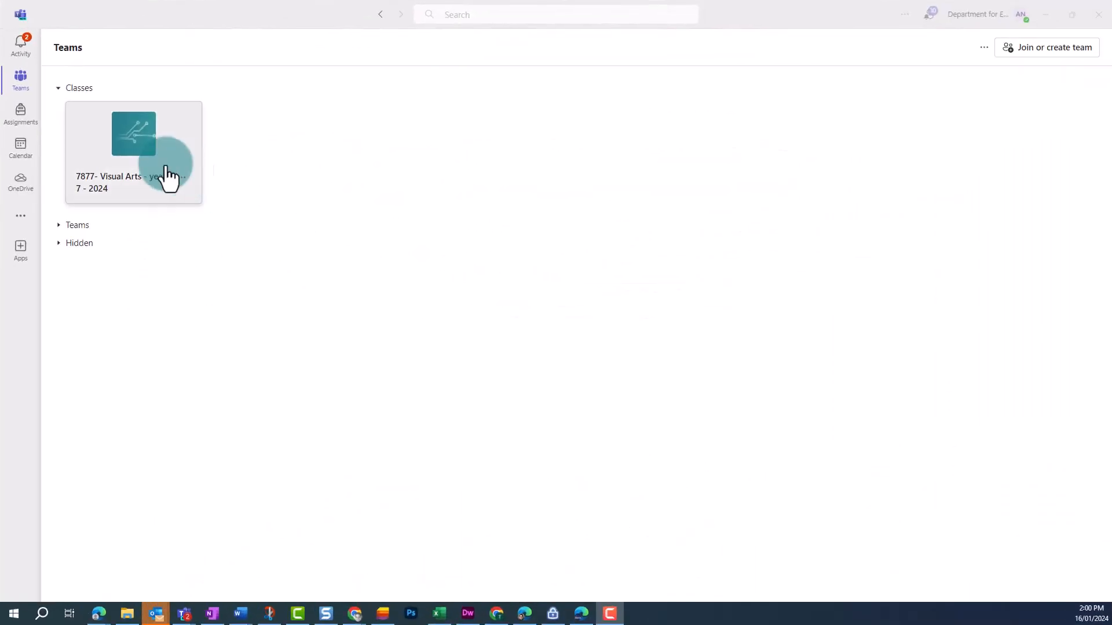
# As a student, open the 7877- Visual Arts - year 7 - 2024 class's Classwork page
pyautogui.click(133, 152)
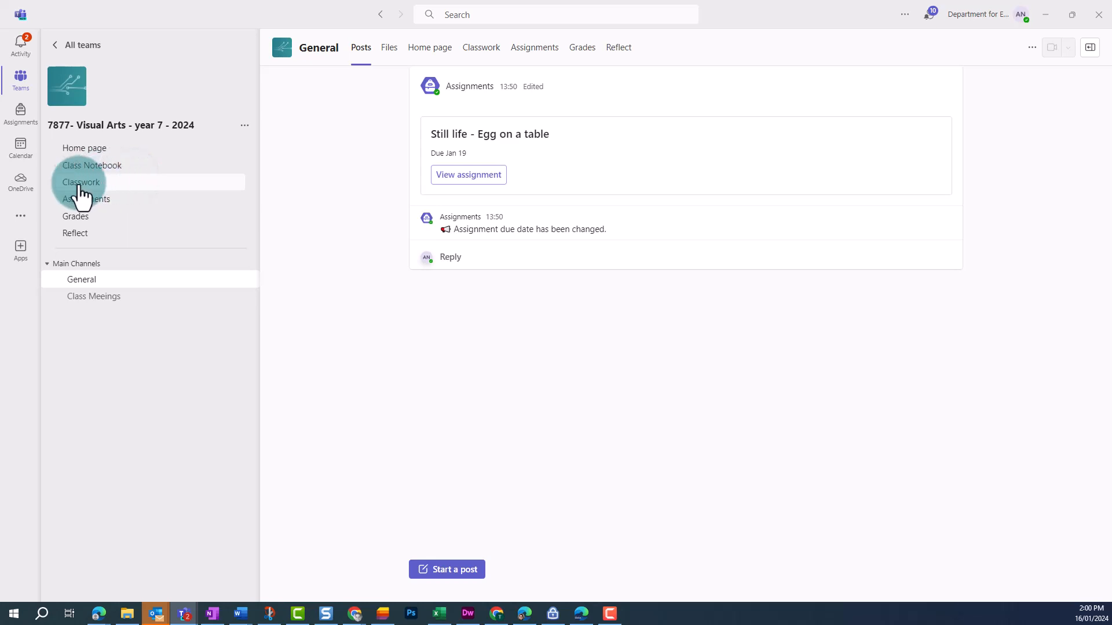
pyautogui.click(81, 182)
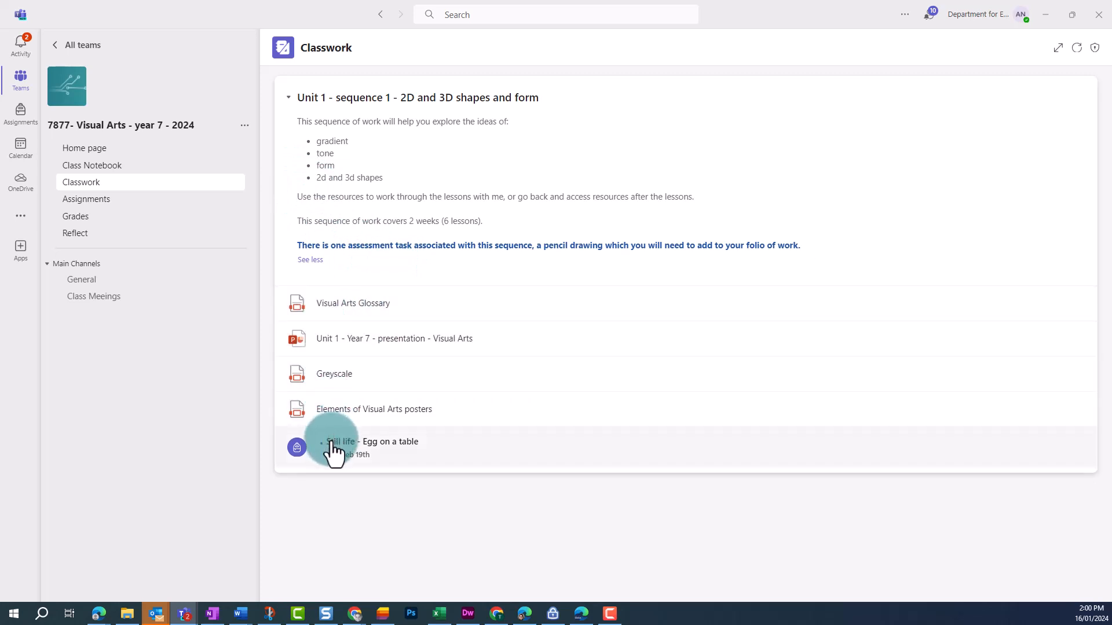
pyautogui.moveTo(546, 436)
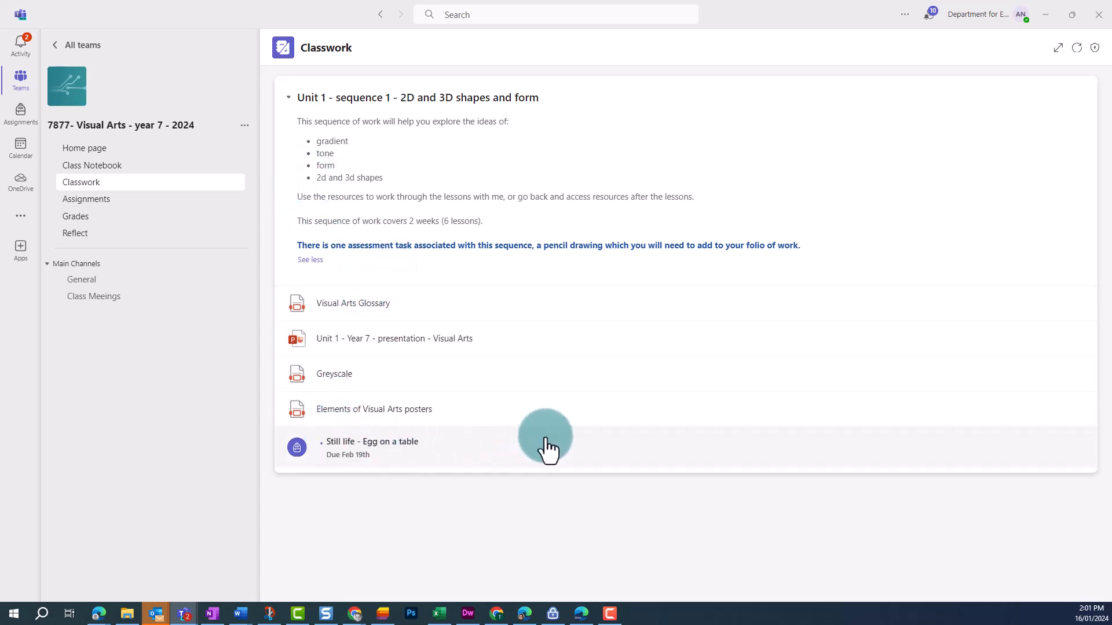